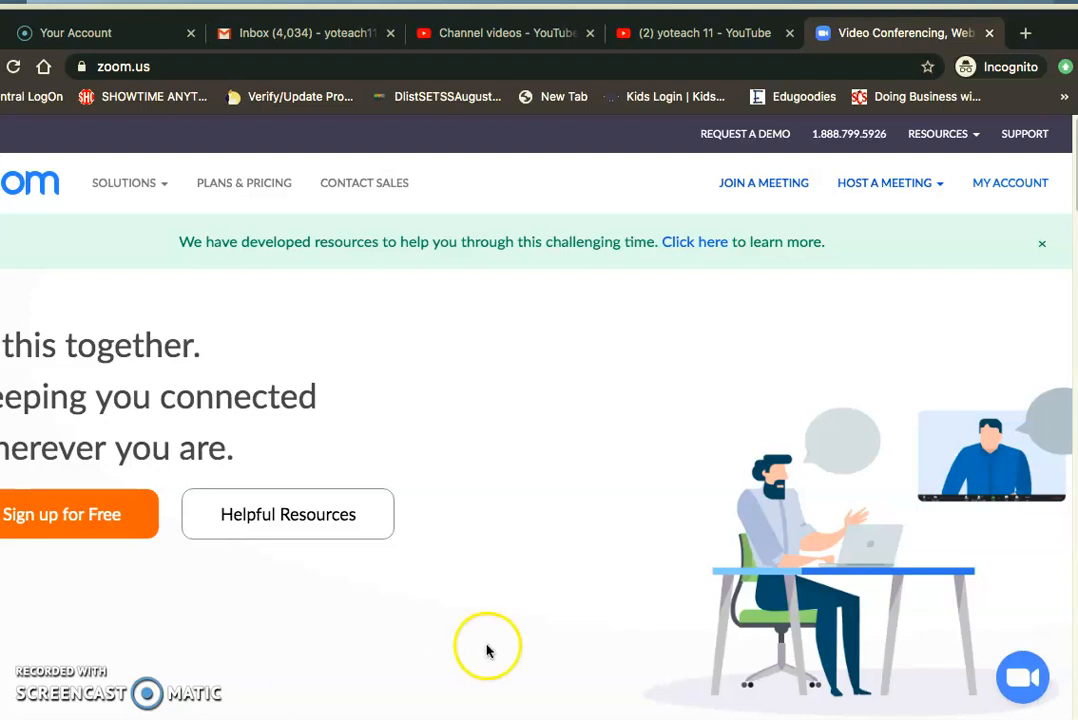
mouse_move(1010, 182)
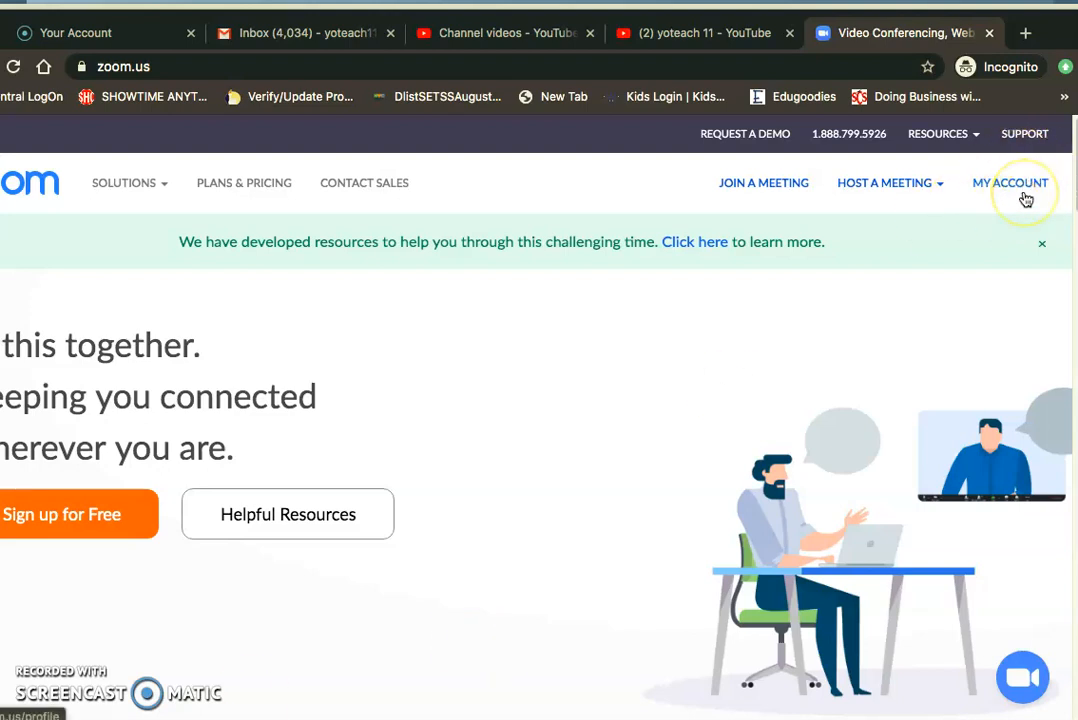
mouse_move(1020, 190)
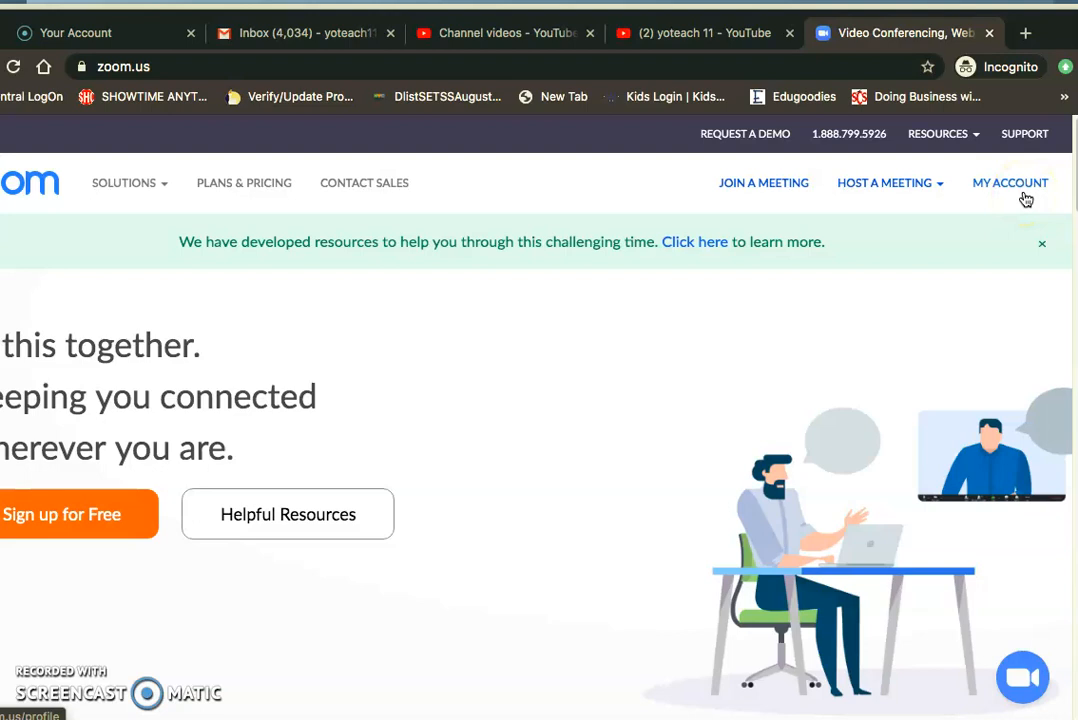
Show the Host a Meeting choices on the zoom.us homepage.
left_click(884, 184)
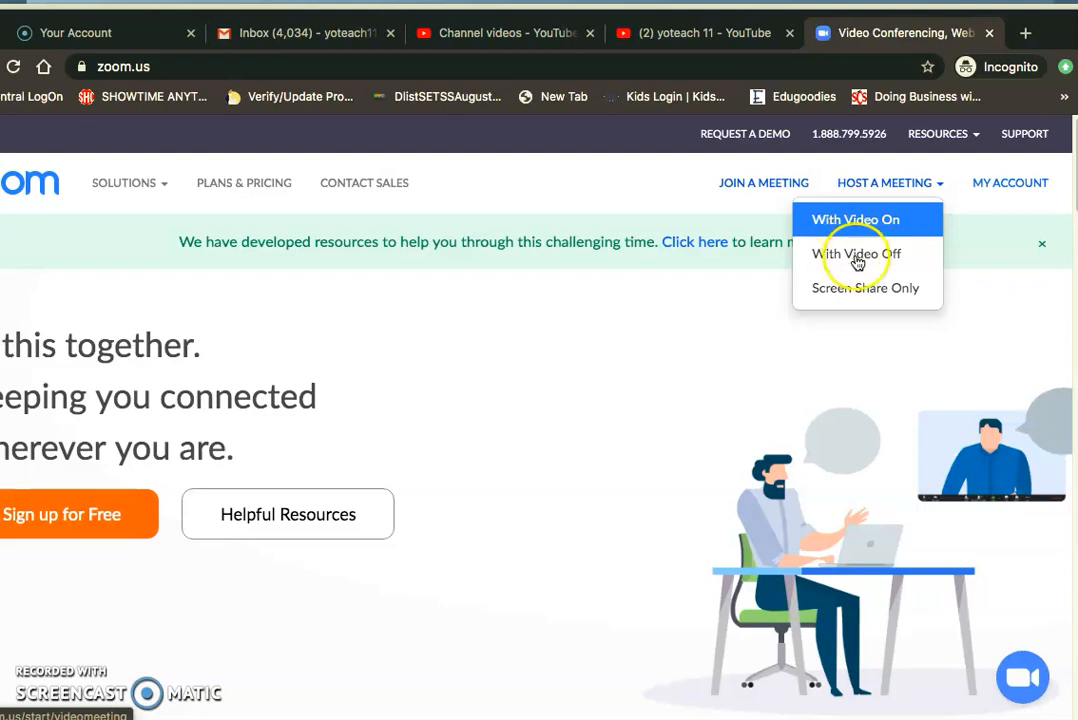
mouse_move(856, 300)
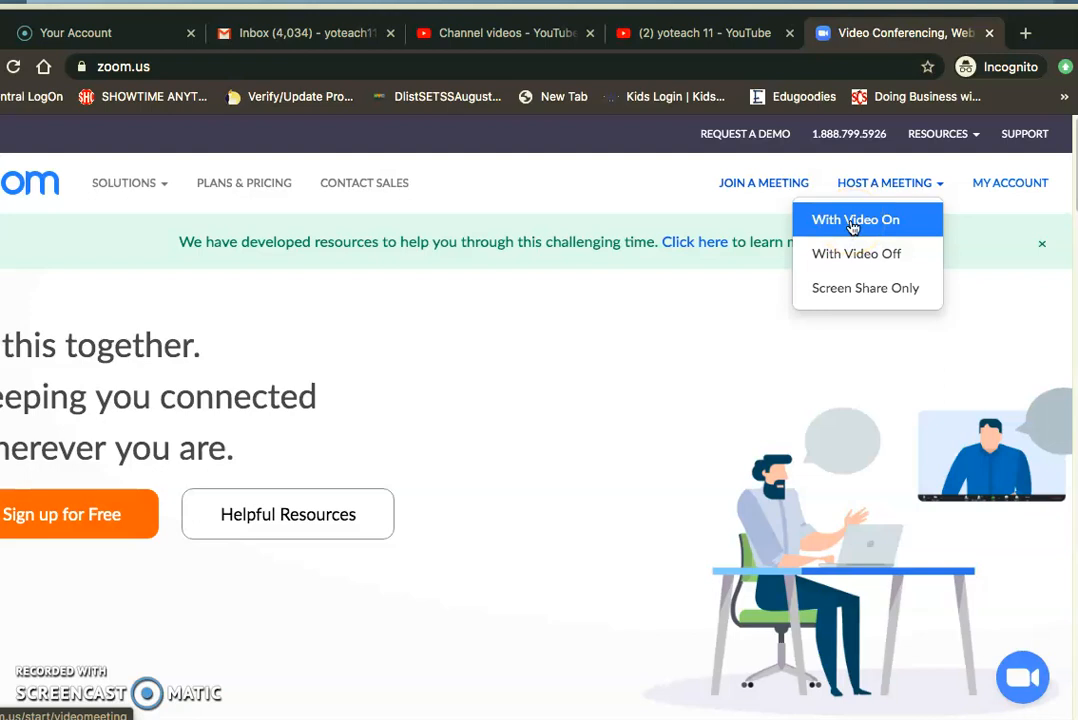
Host a meeting With Video On and let the browser launch the Zoom app.
left_click(856, 218)
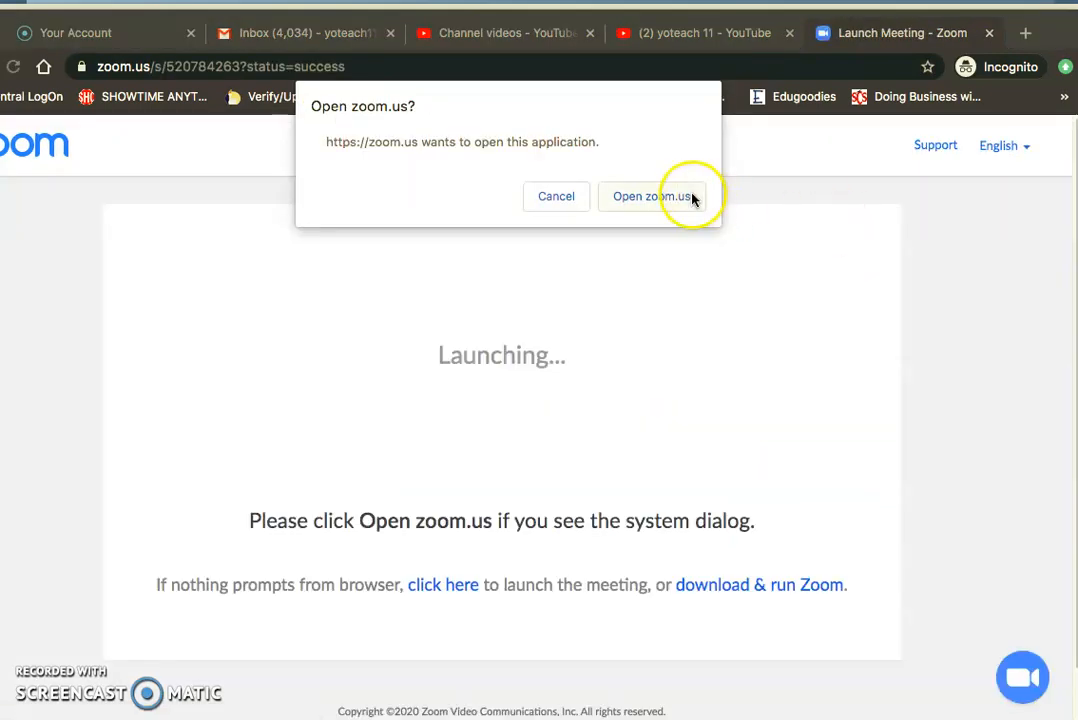
left_click(652, 196)
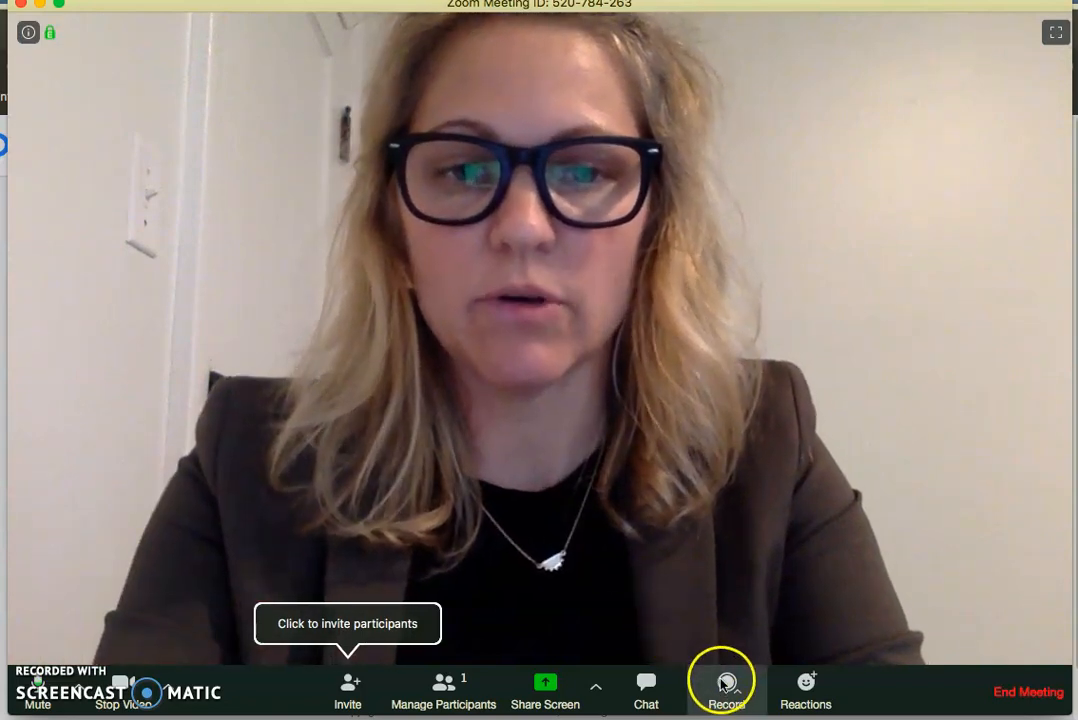
Record the meeting on this computer, stop the recording, and choose End Meeting.
left_click(728, 690)
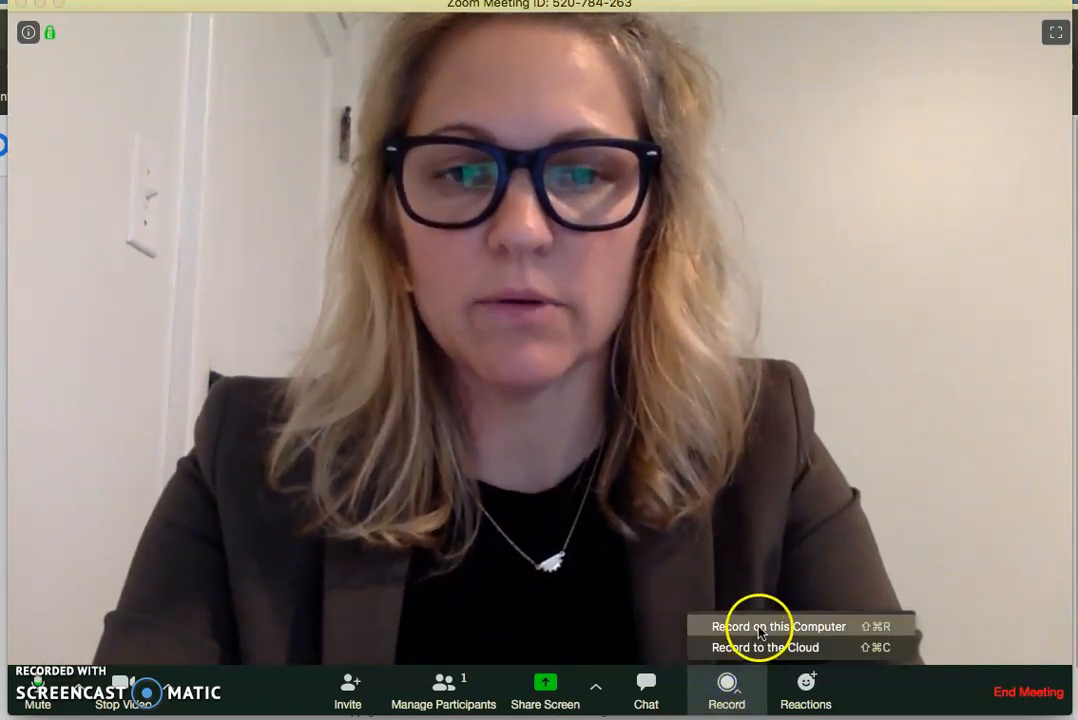
left_click(778, 626)
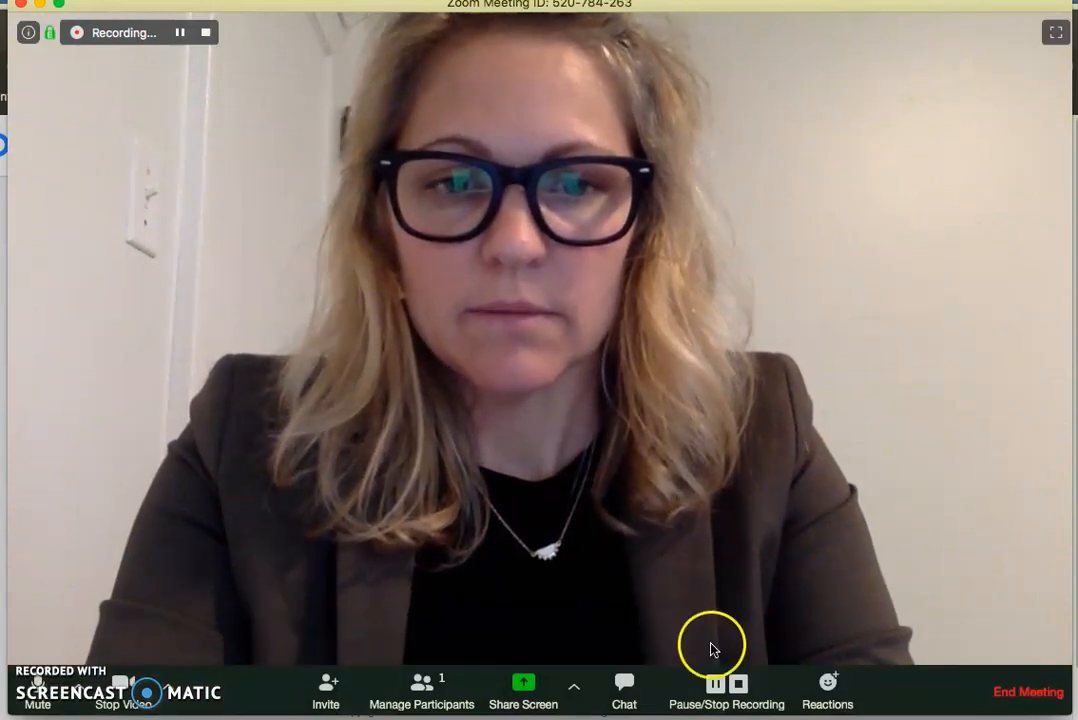
left_click(728, 690)
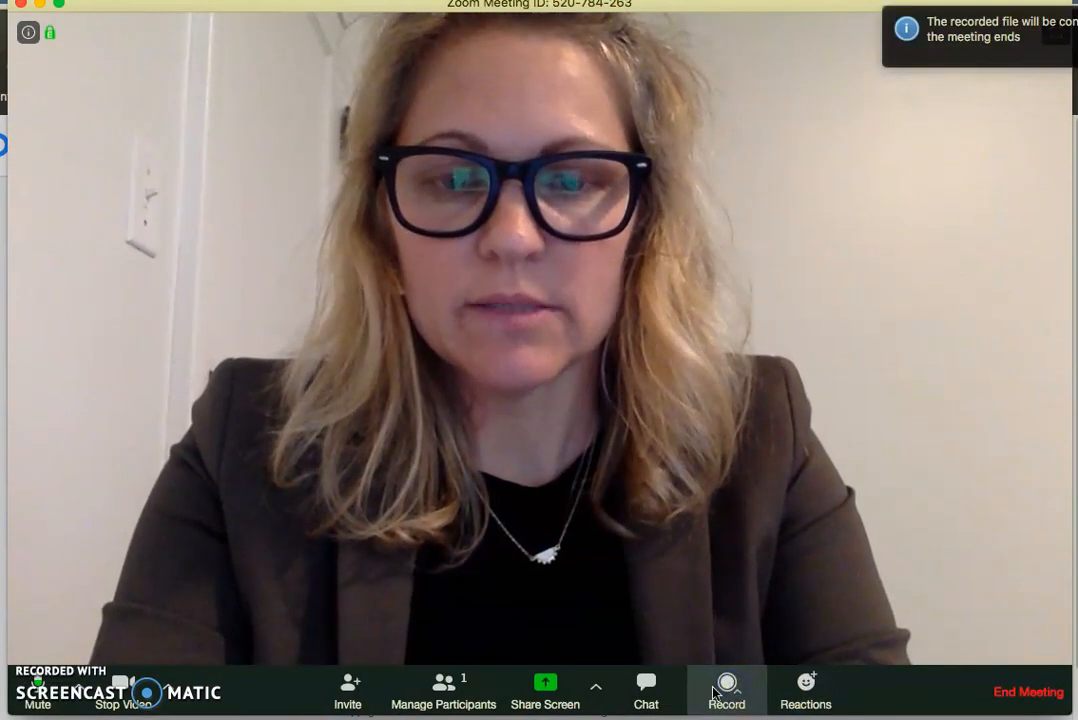
left_click(1028, 692)
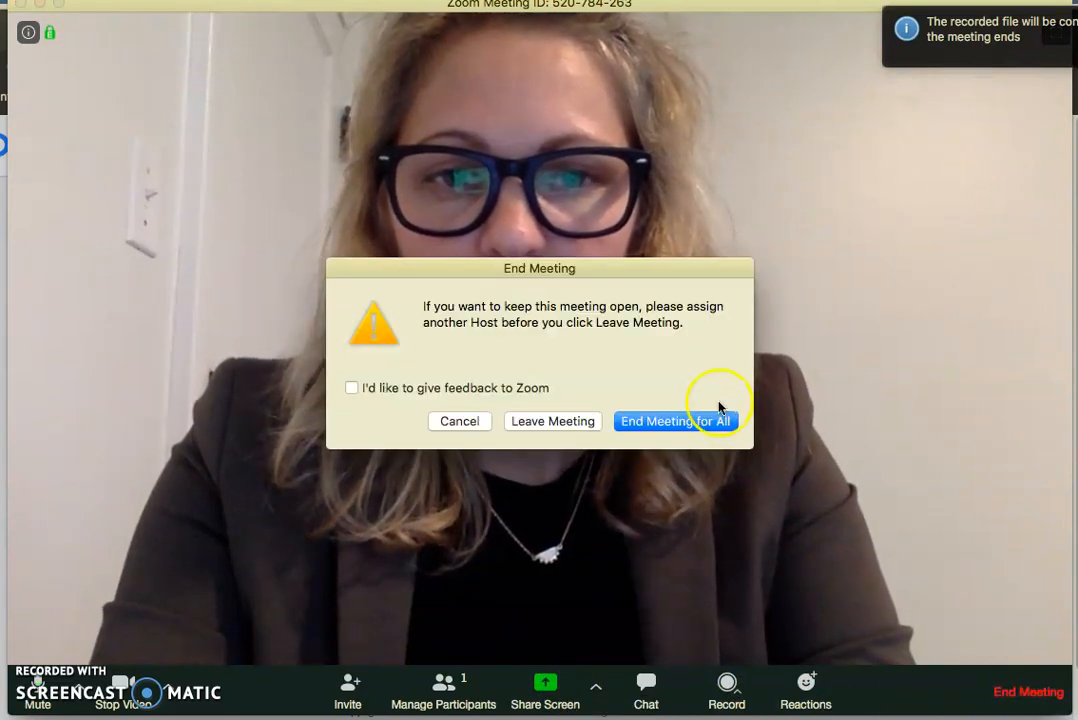
End the meeting for all, postpone the update with Later, and go back to zoom.us.
left_click(676, 420)
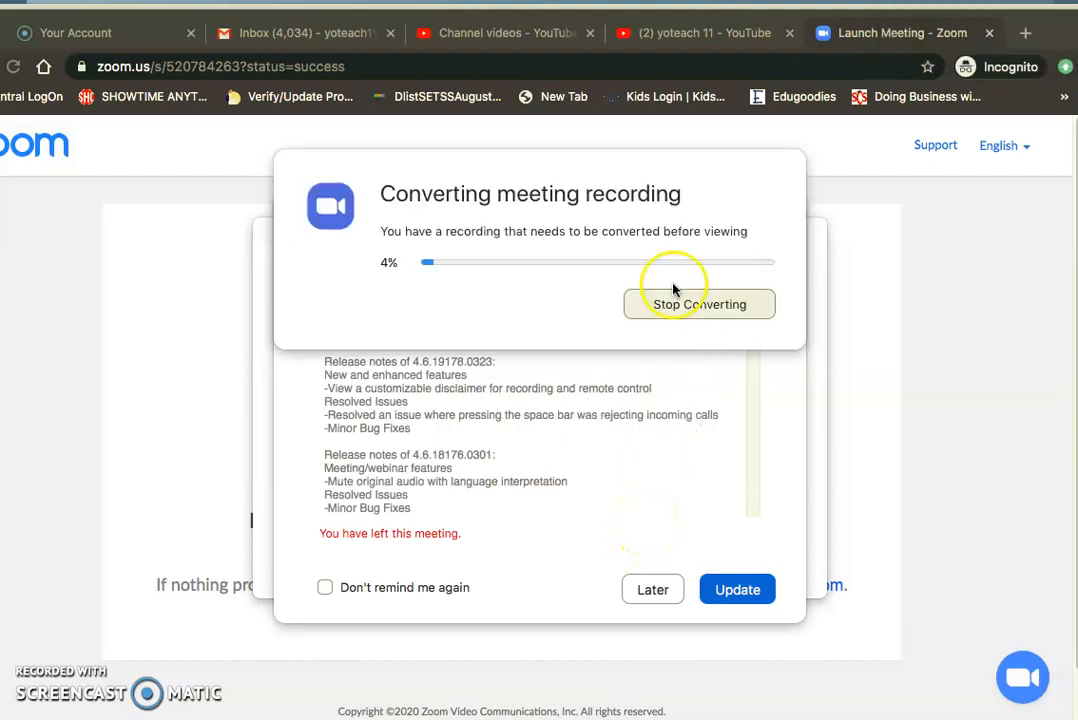
mouse_move(560, 336)
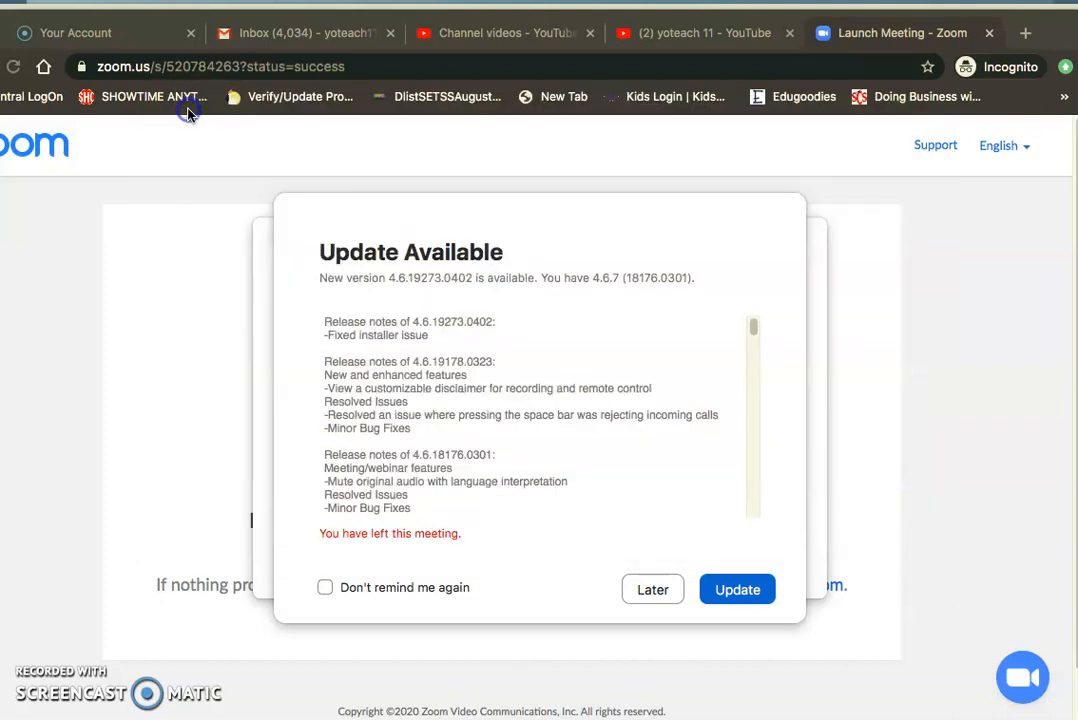
left_click(652, 588)
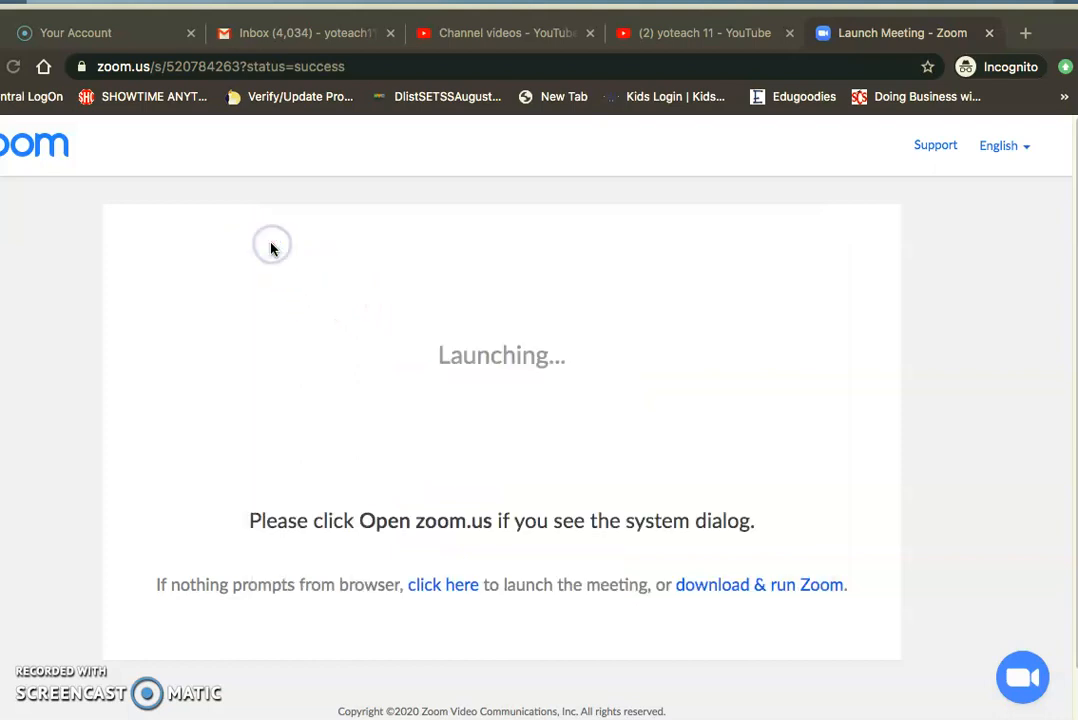
mouse_move(338, 66)
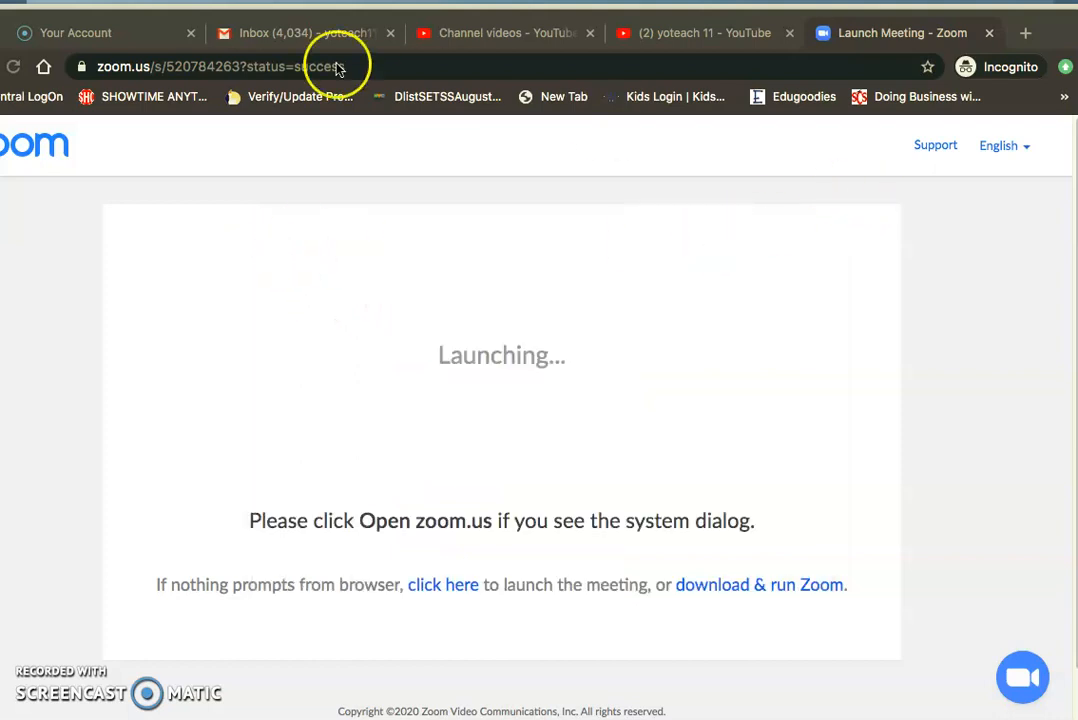
left_click(200, 68)
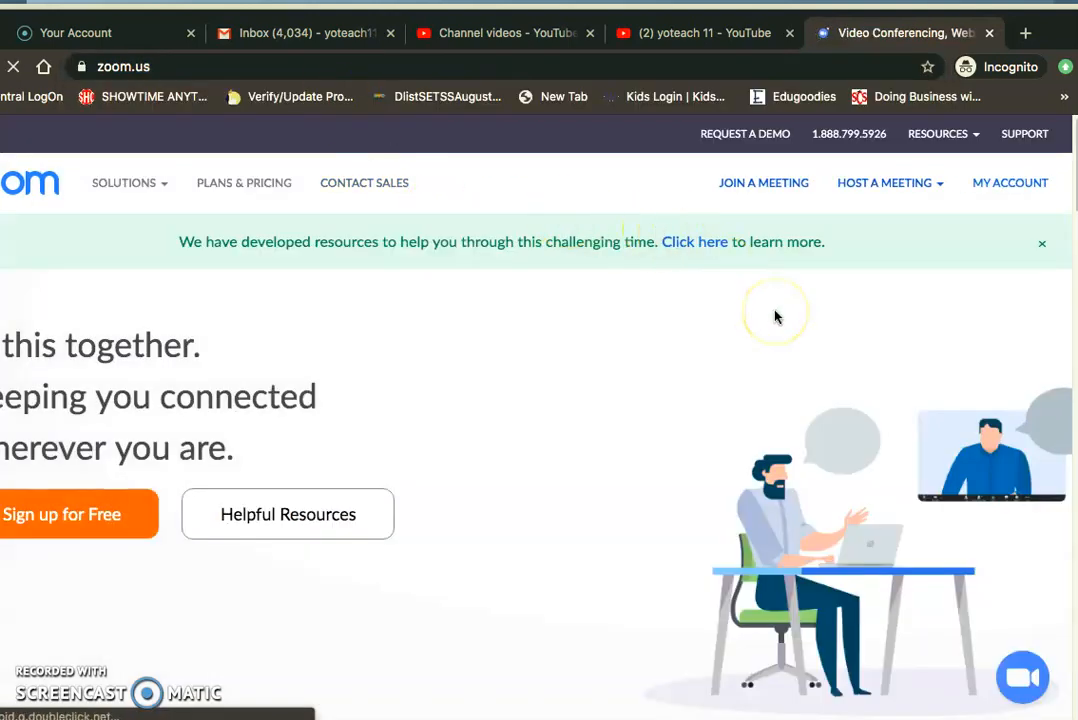
mouse_move(776, 316)
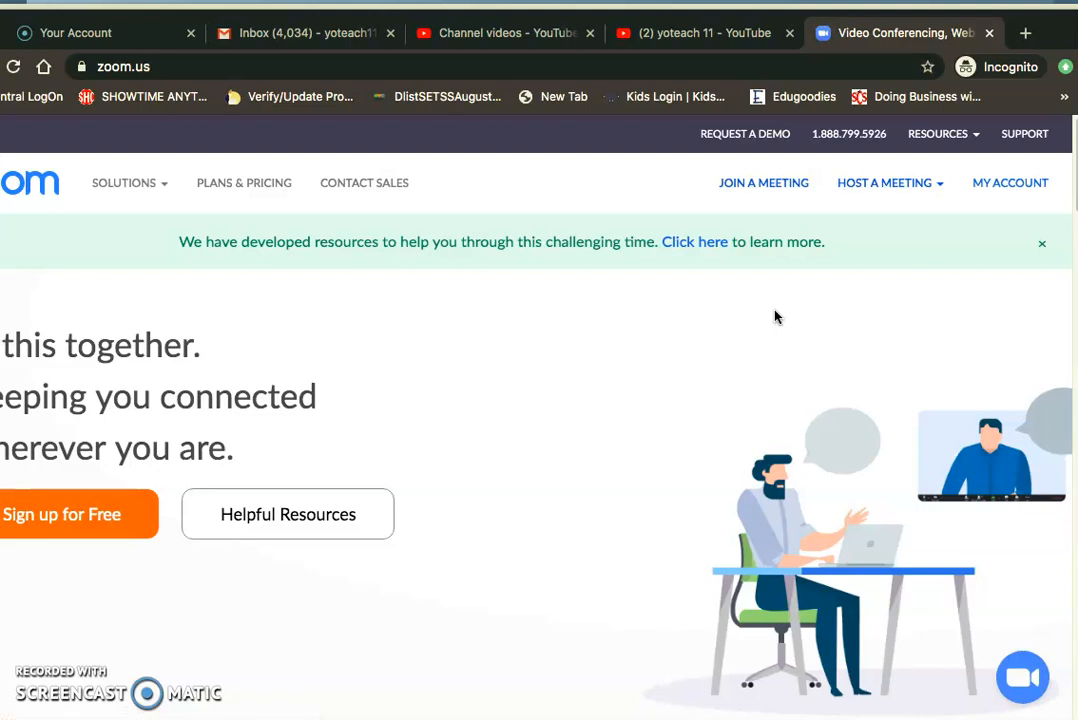
Host a Screen Share Only meeting and let the browser launch the Zoom app.
left_click(884, 184)
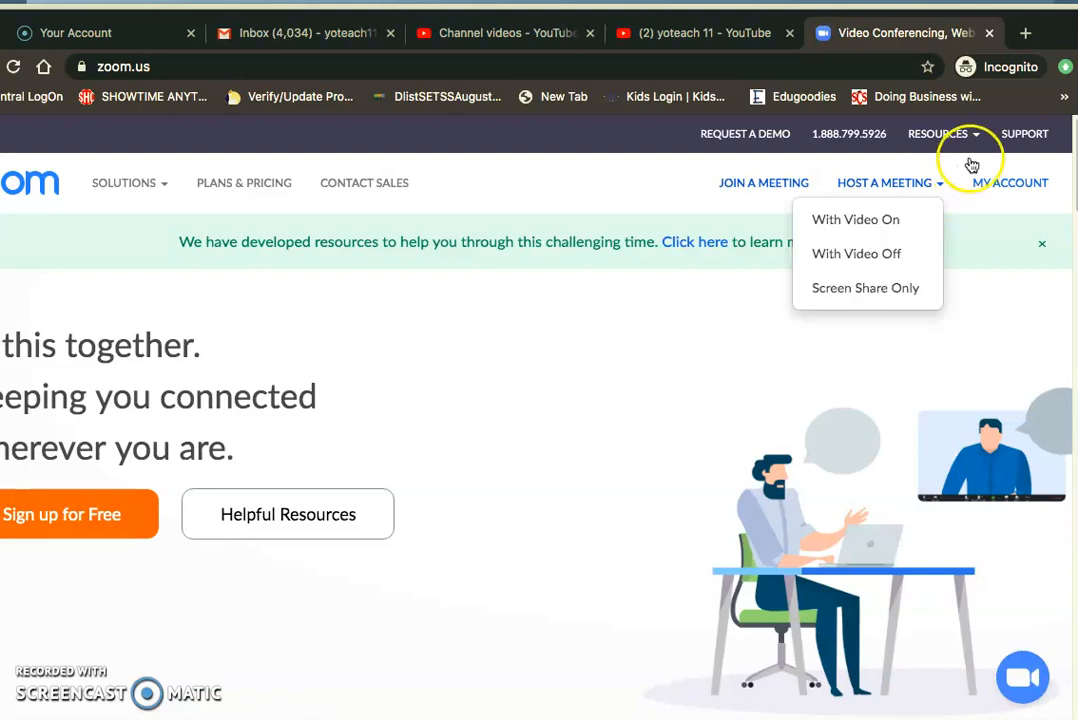
mouse_move(930, 186)
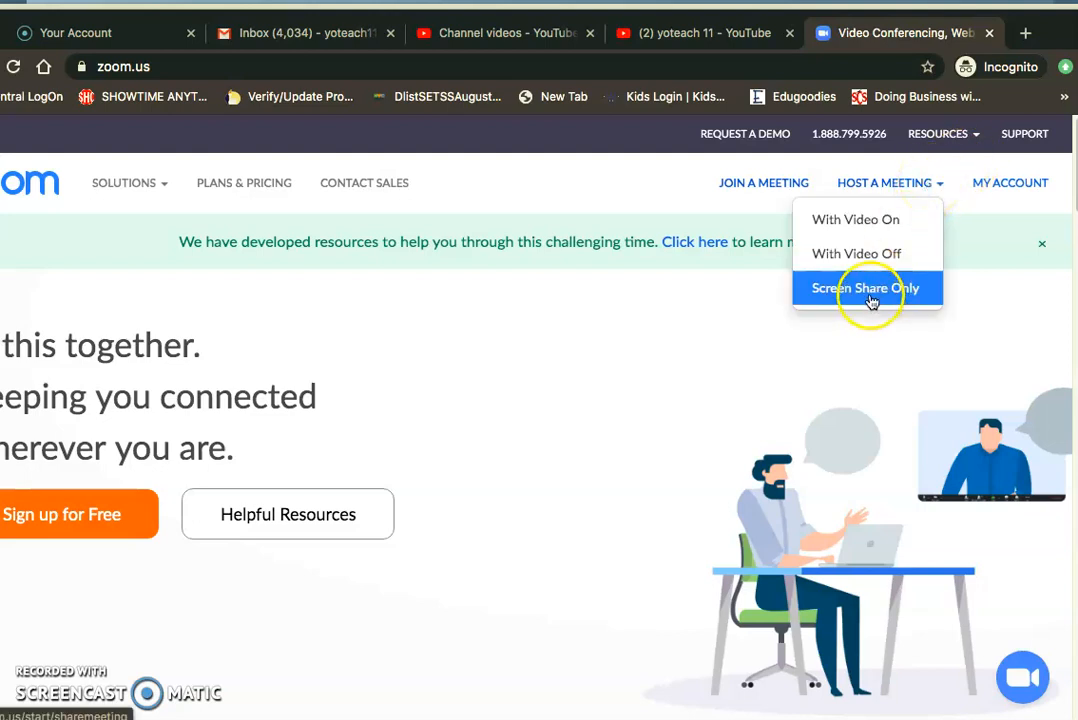
left_click(866, 288)
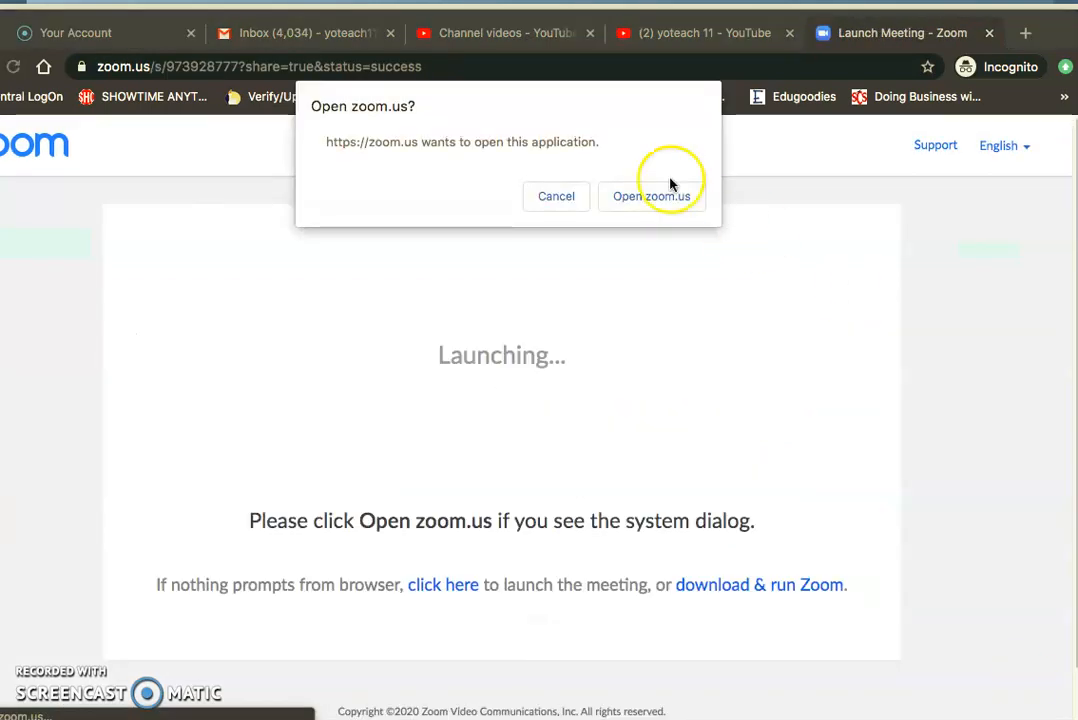
left_click(652, 196)
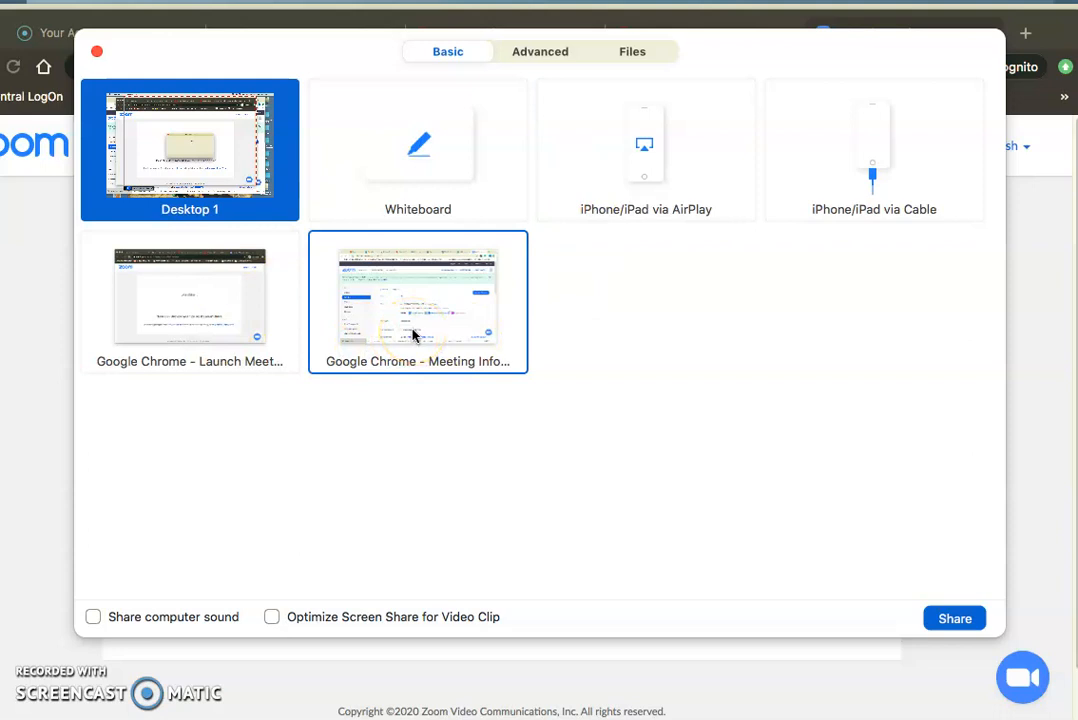
Select Whiteboard in the share window and start sharing it.
left_click(418, 150)
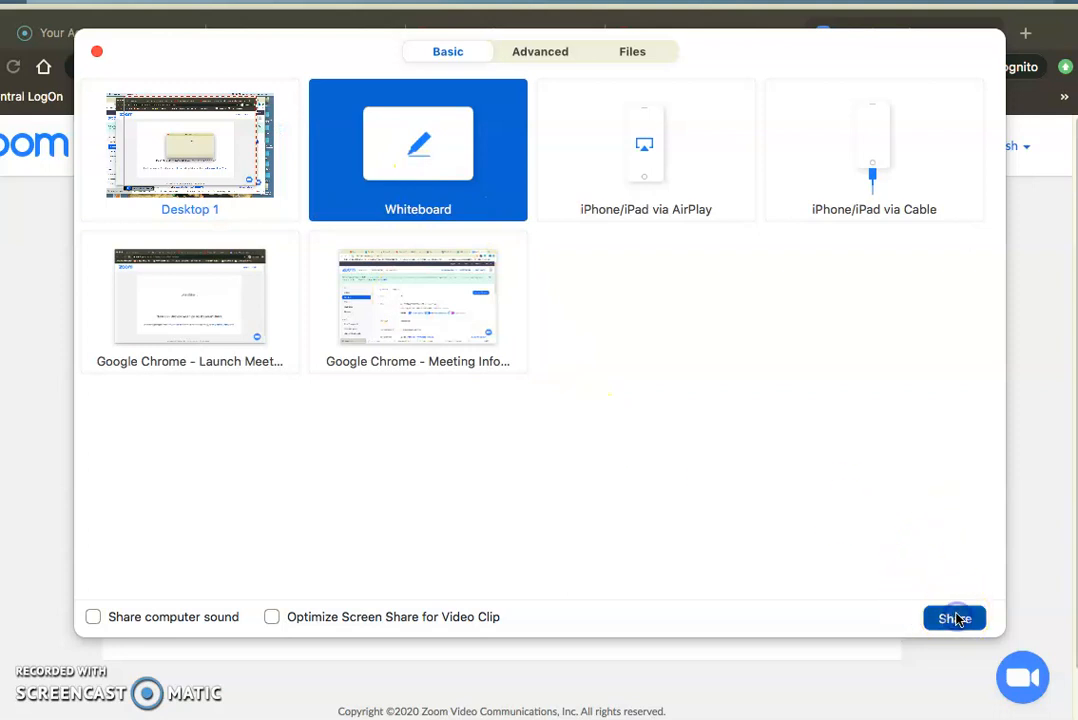
left_click(954, 616)
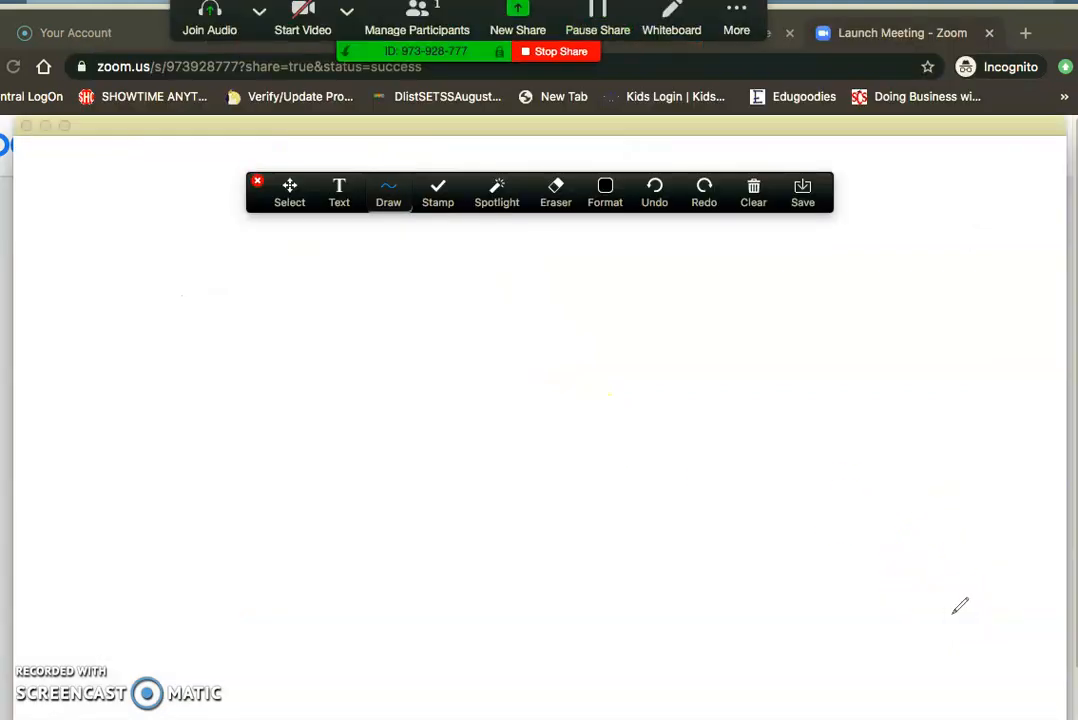
mouse_move(672, 30)
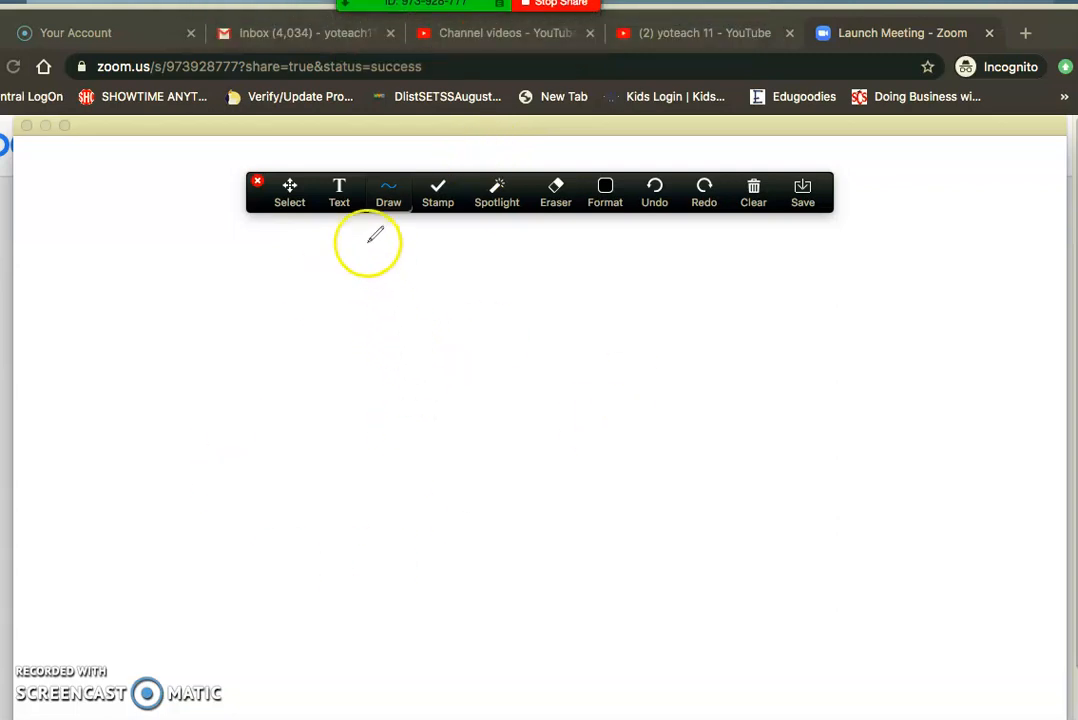
Add a text box reading 'teach my lesson' on the whiteboard.
left_click(338, 192)
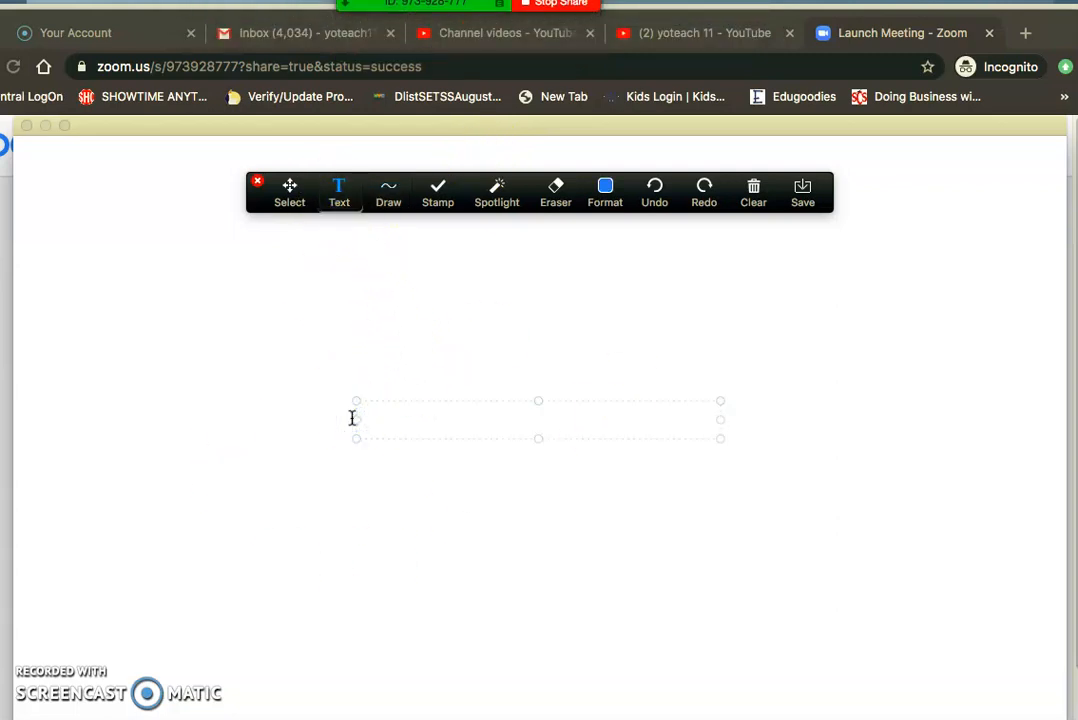
type("teach my")
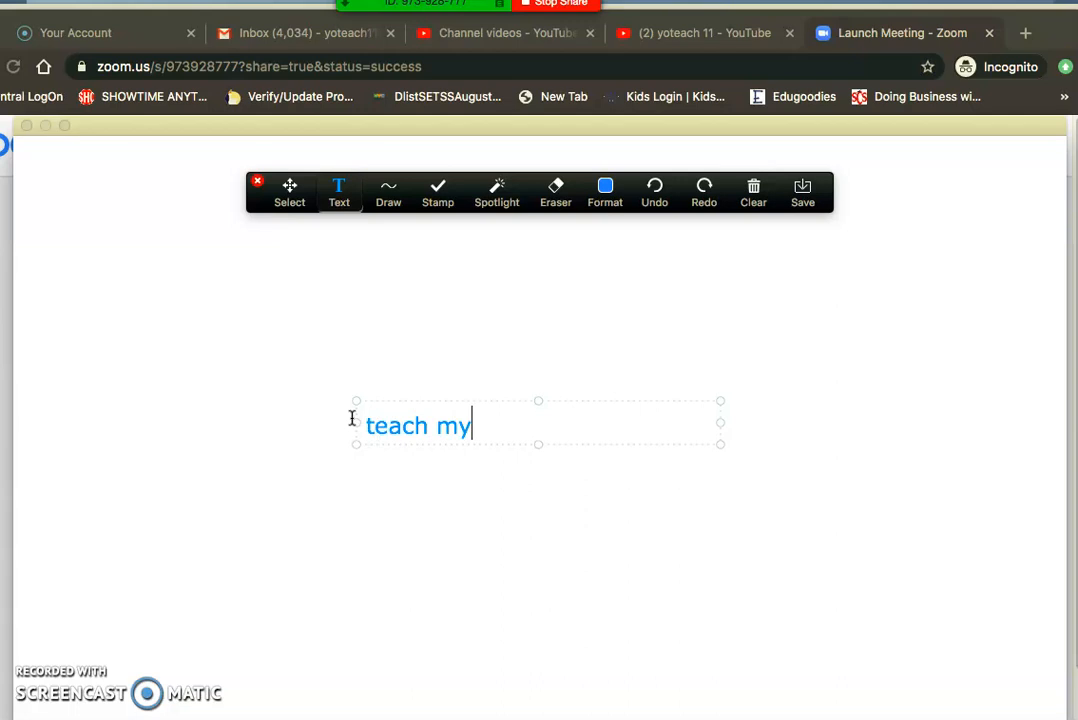
type("lesson")
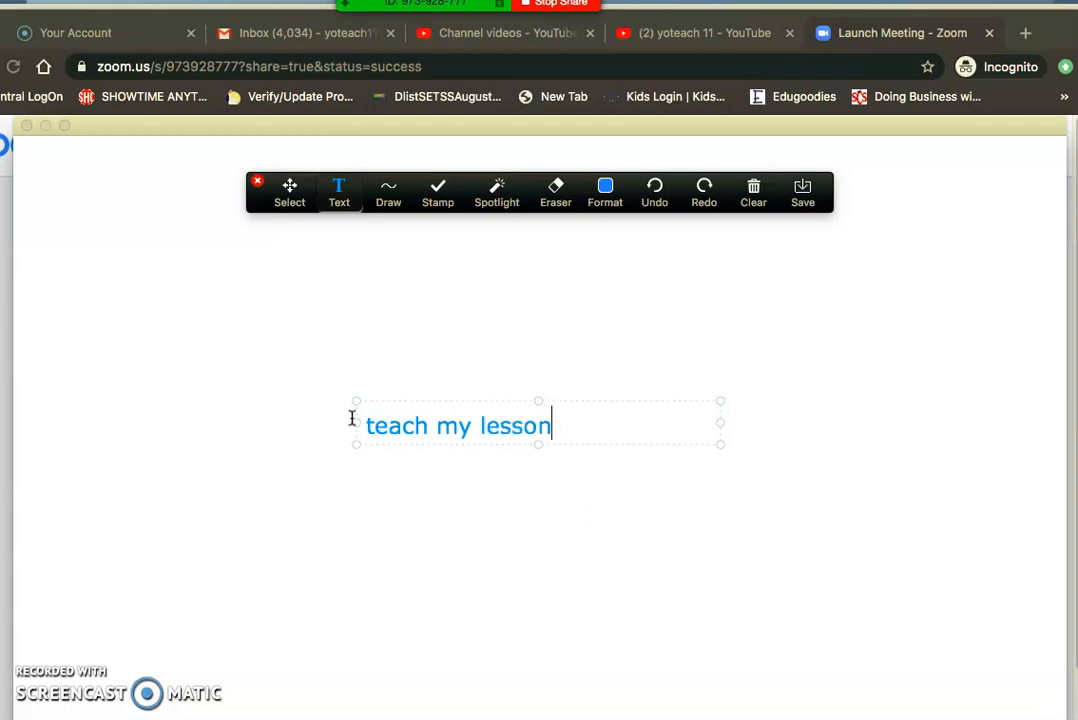